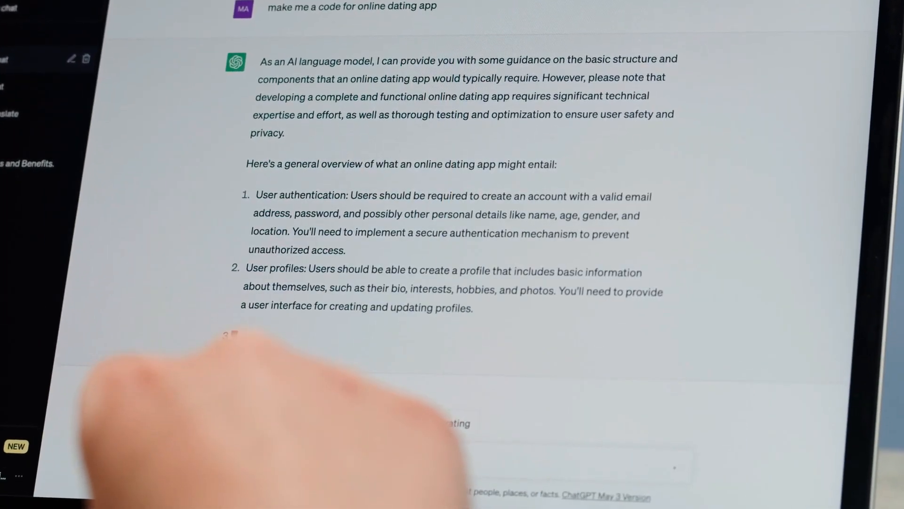
scroll("up", 3)
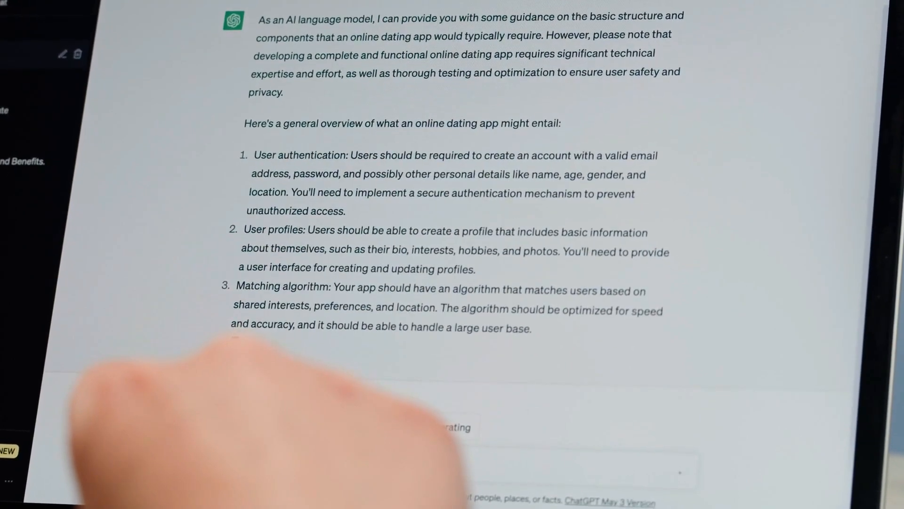